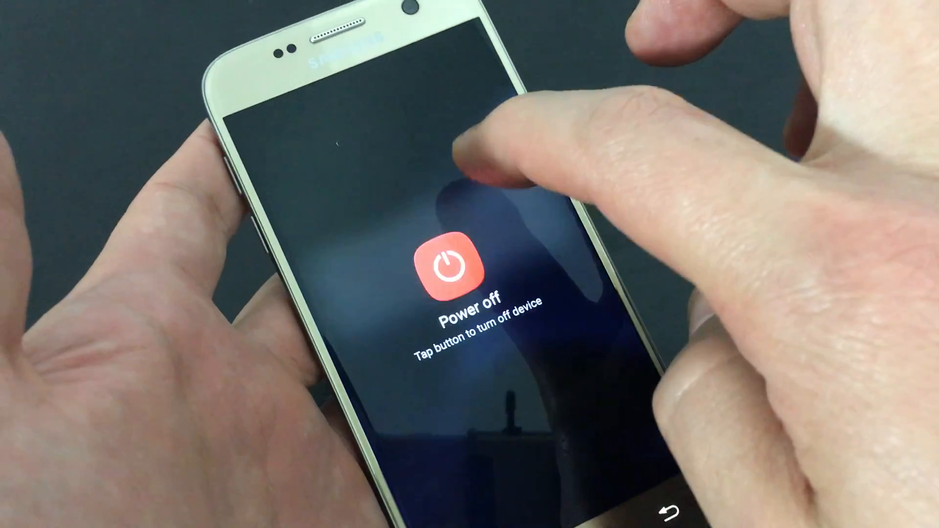
- Confirm Power off so the phone shuts down and shows the Samsung logo
left_click(446, 265)
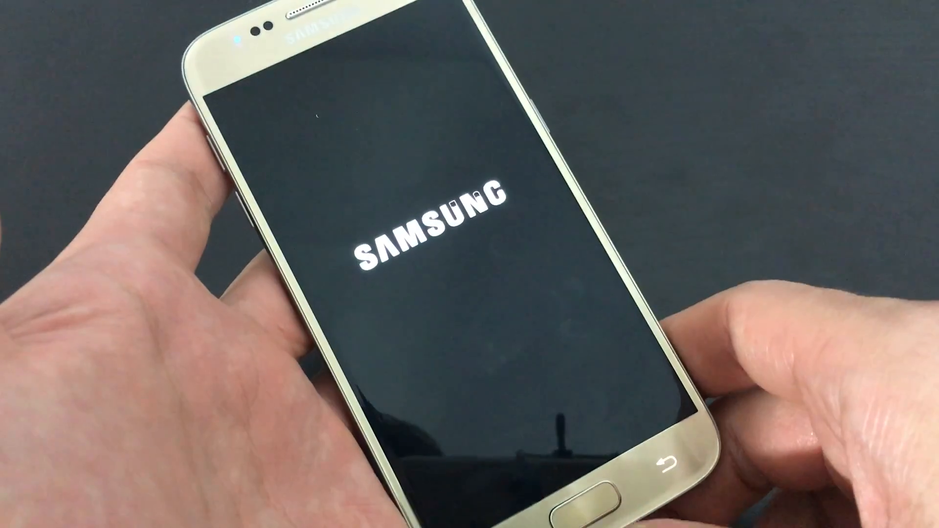